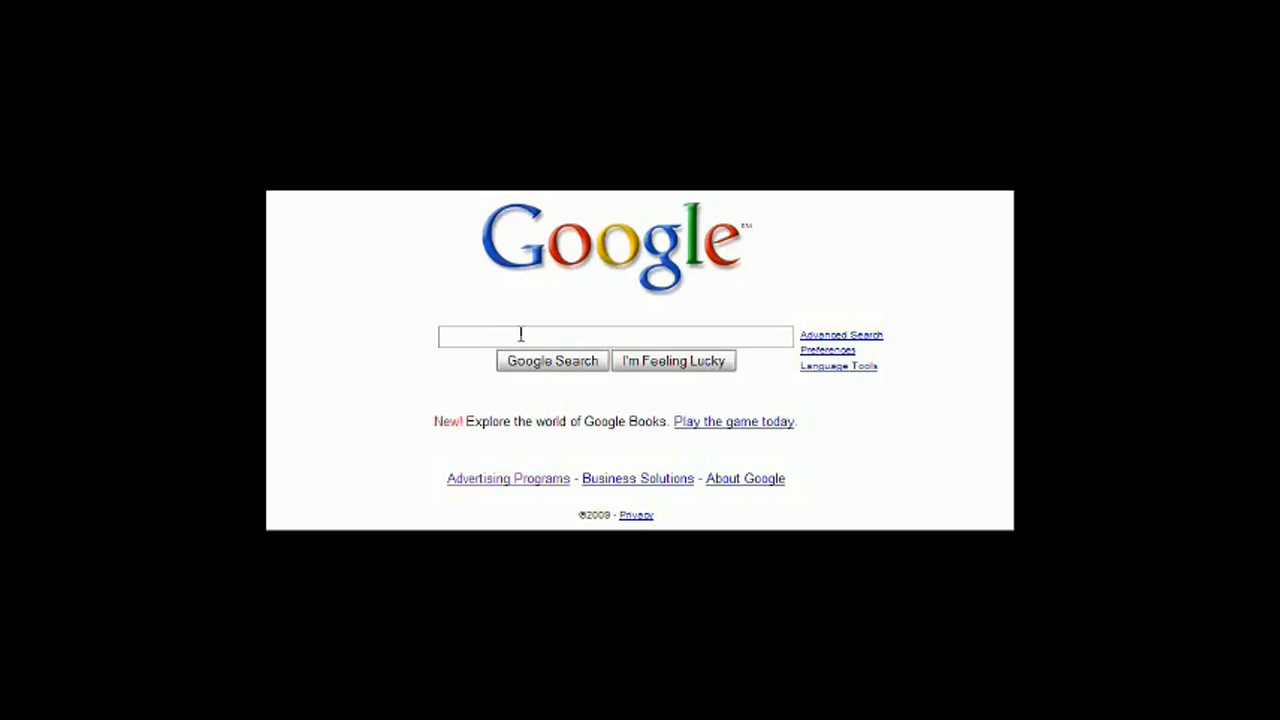
# Step: Fill the Google search box with 'PA3465U-1BRS battery' without submitting the search
pyautogui.write('P')
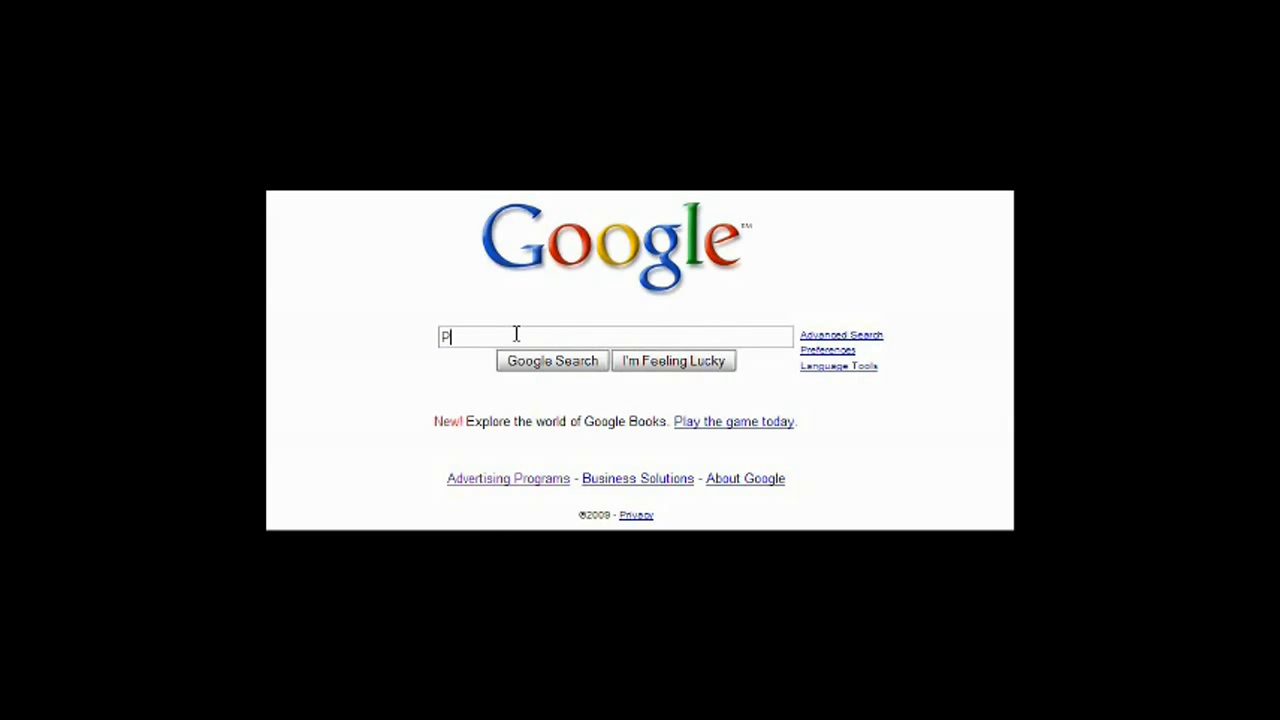
pyautogui.write('A3465U')
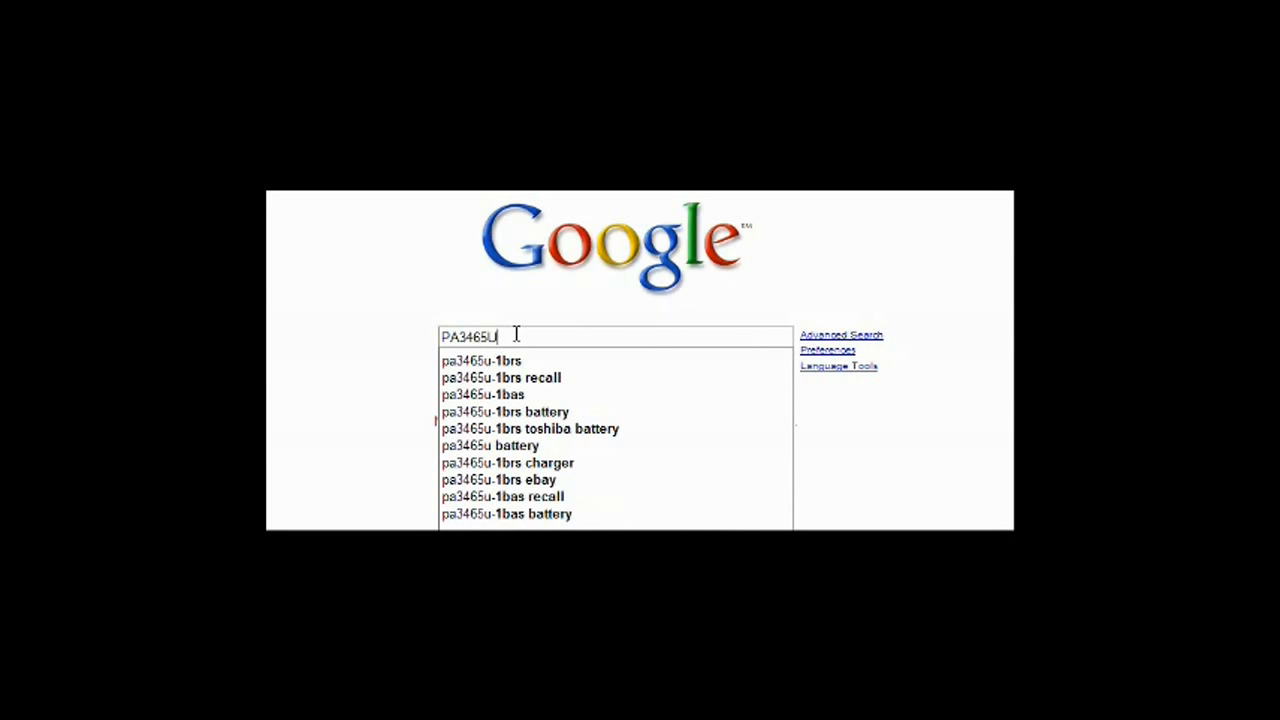
pyautogui.write('-1BRS')
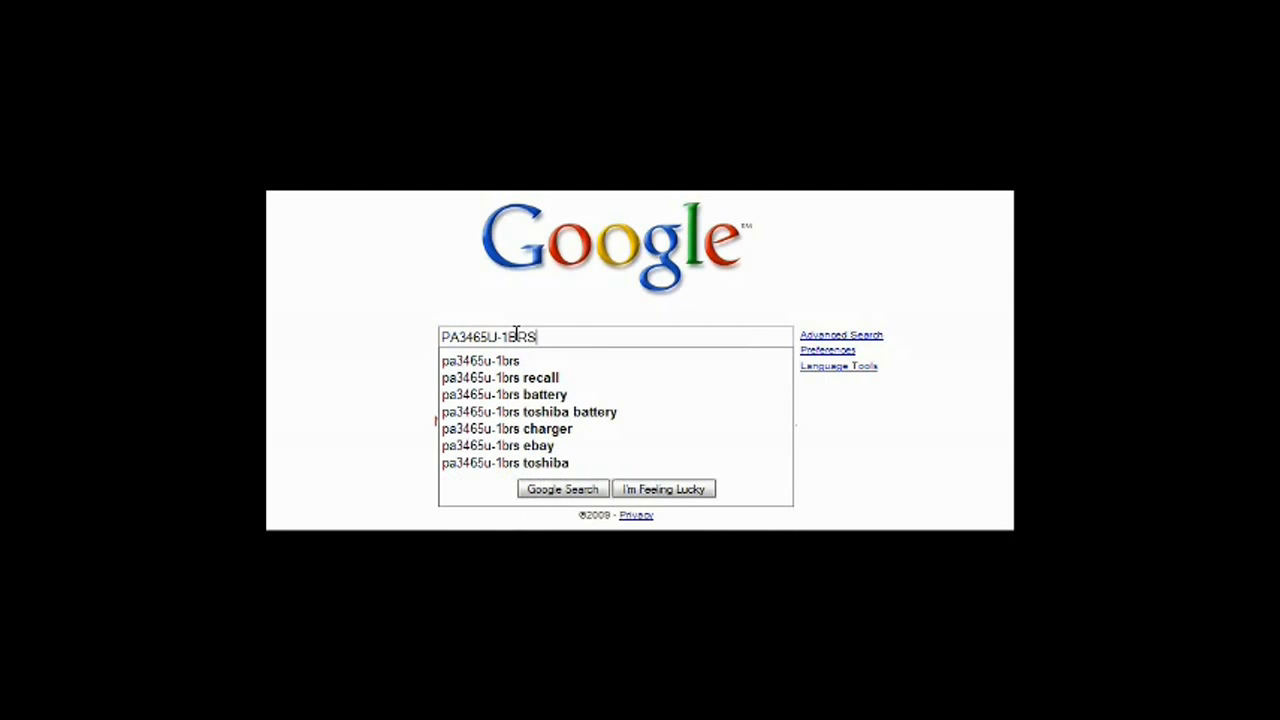
pyautogui.click(504, 394)
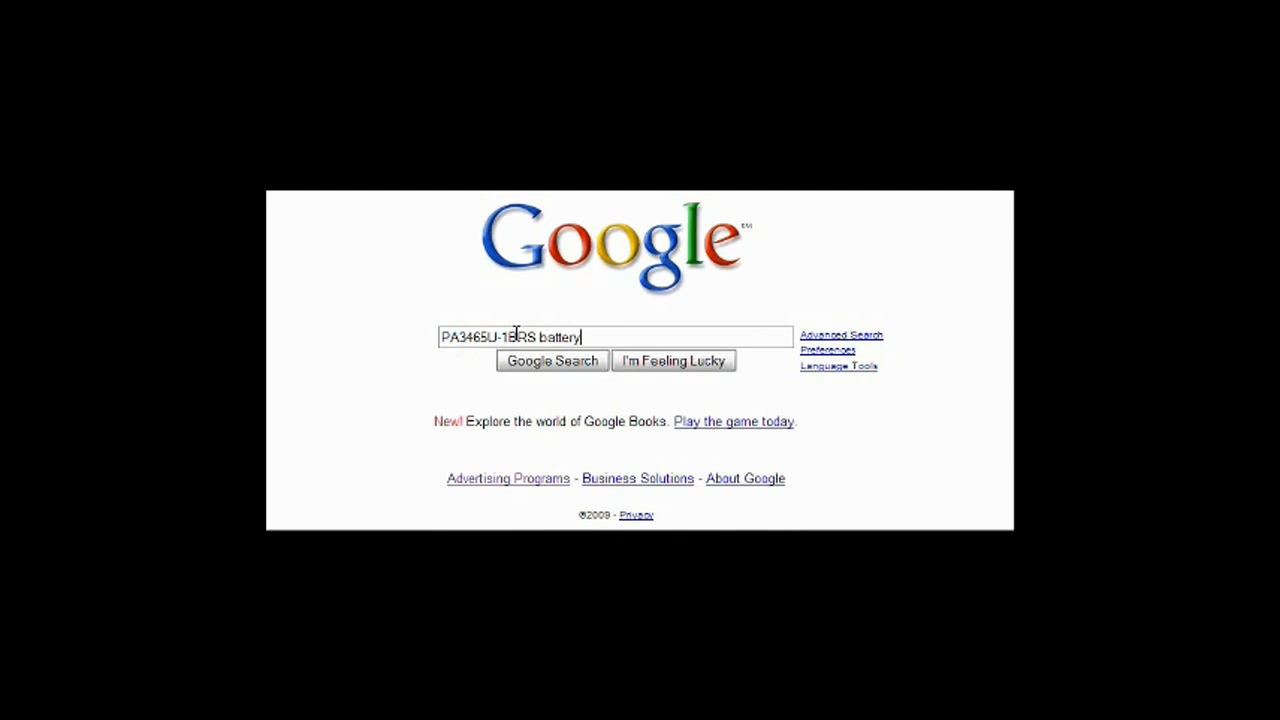